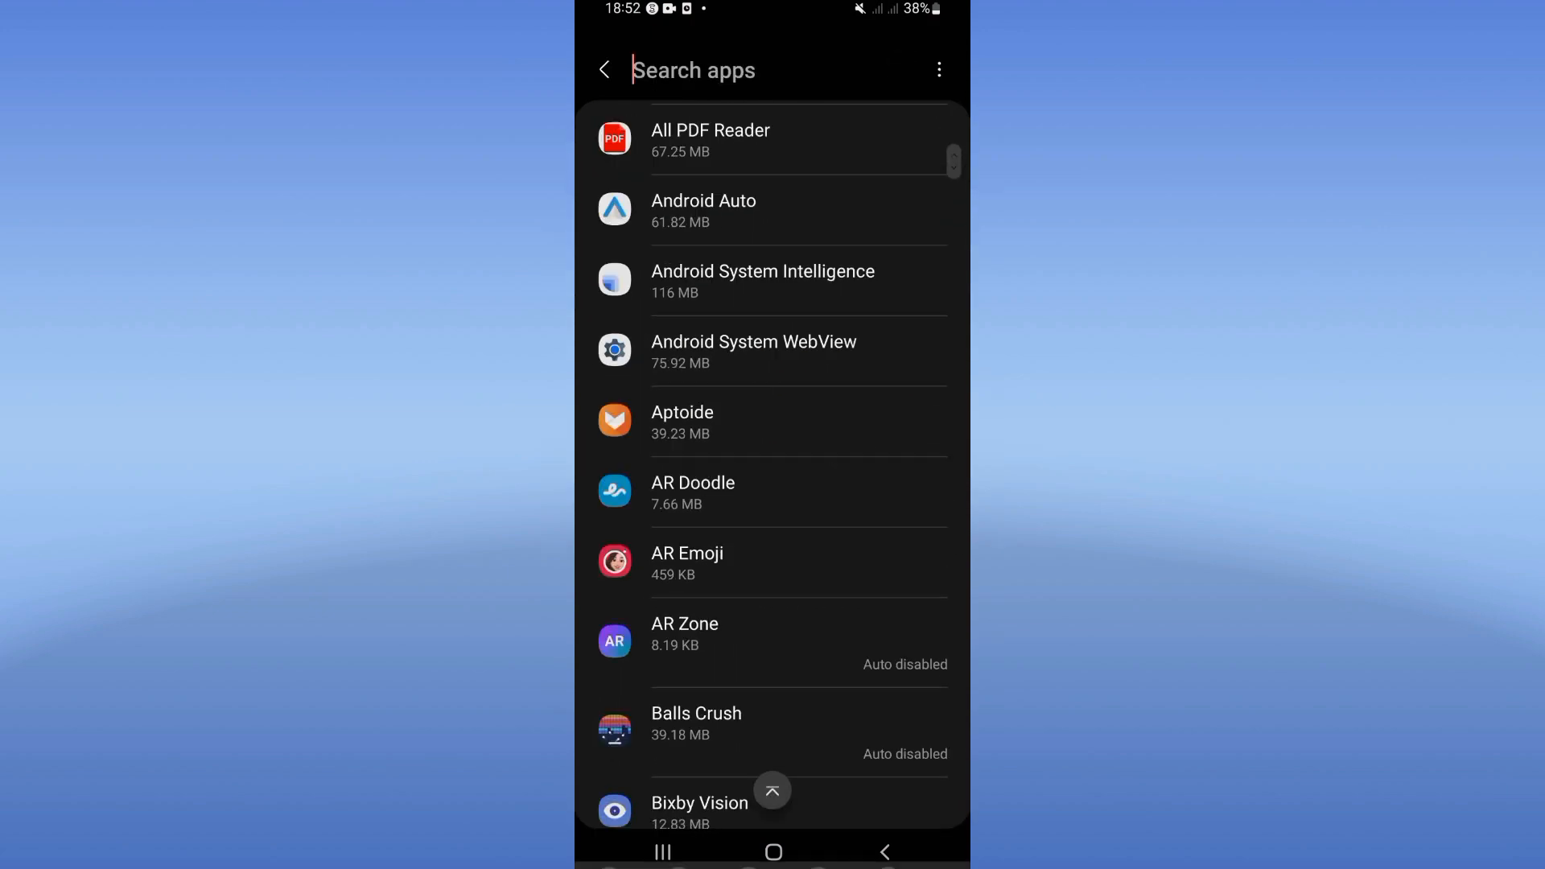
Step: Search apps for 'robl', open Roblox's App info, and confirm Force stop
{"action": "type", "text": "robl"}
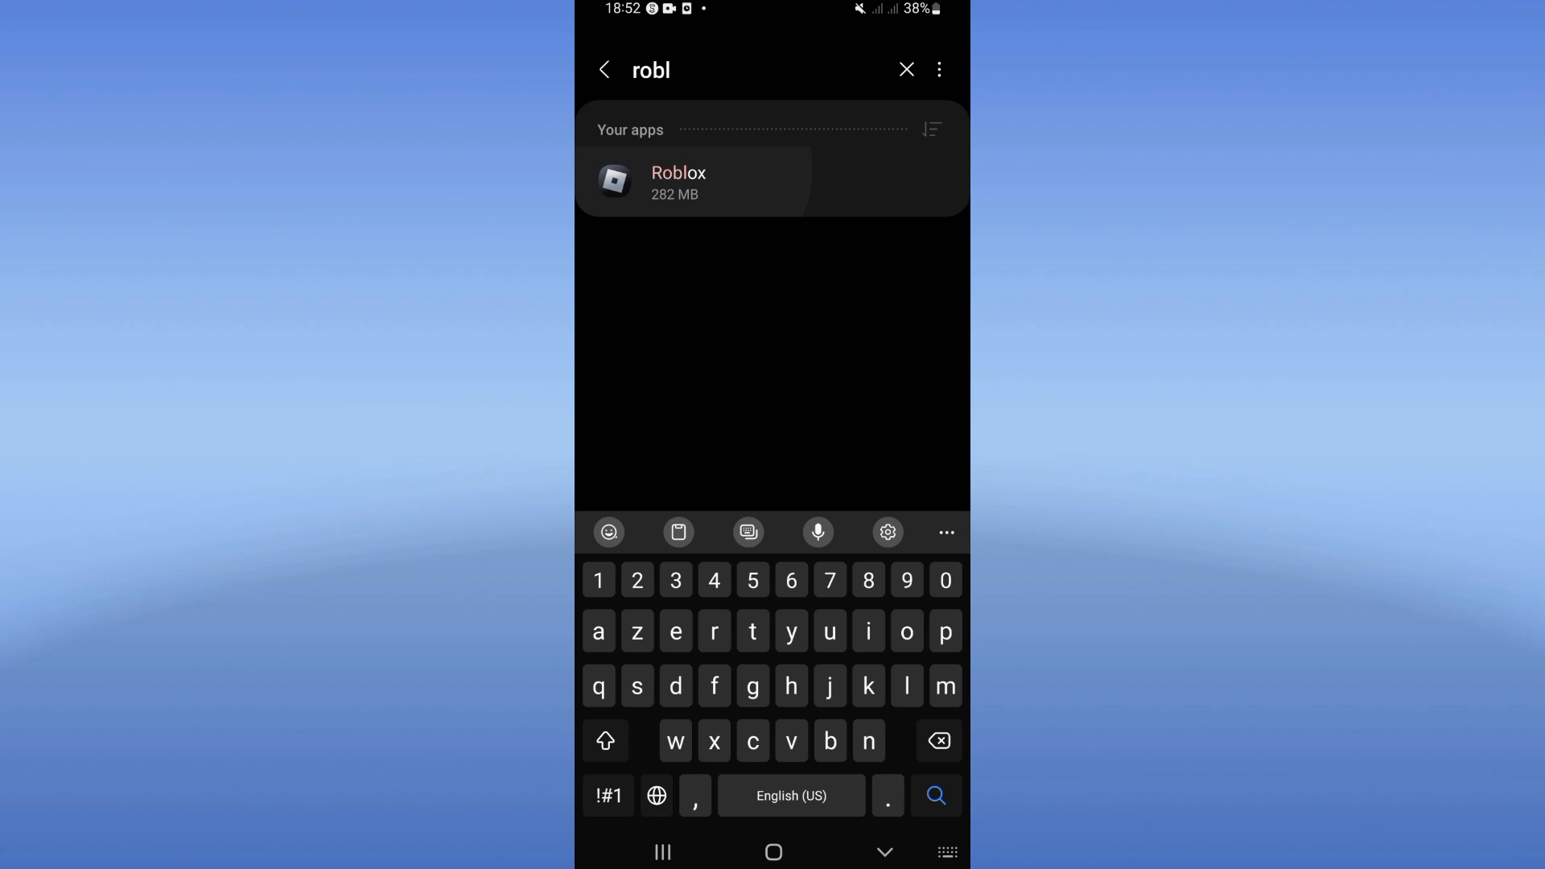
{"action": "left_click", "coordinate": [678, 183]}
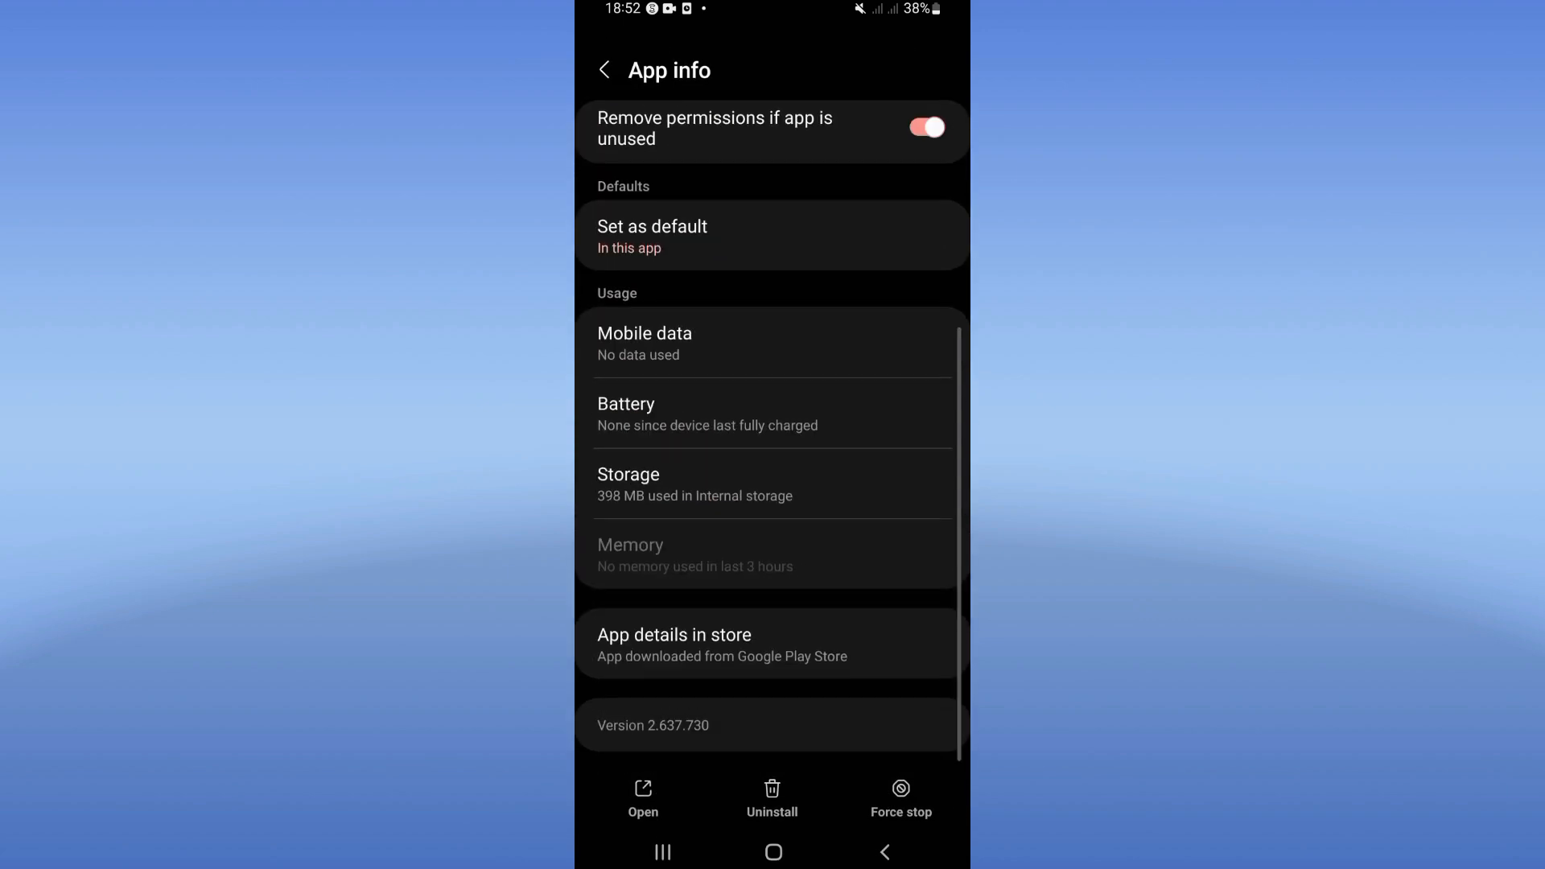
{"action": "left_click", "coordinate": [772, 482]}
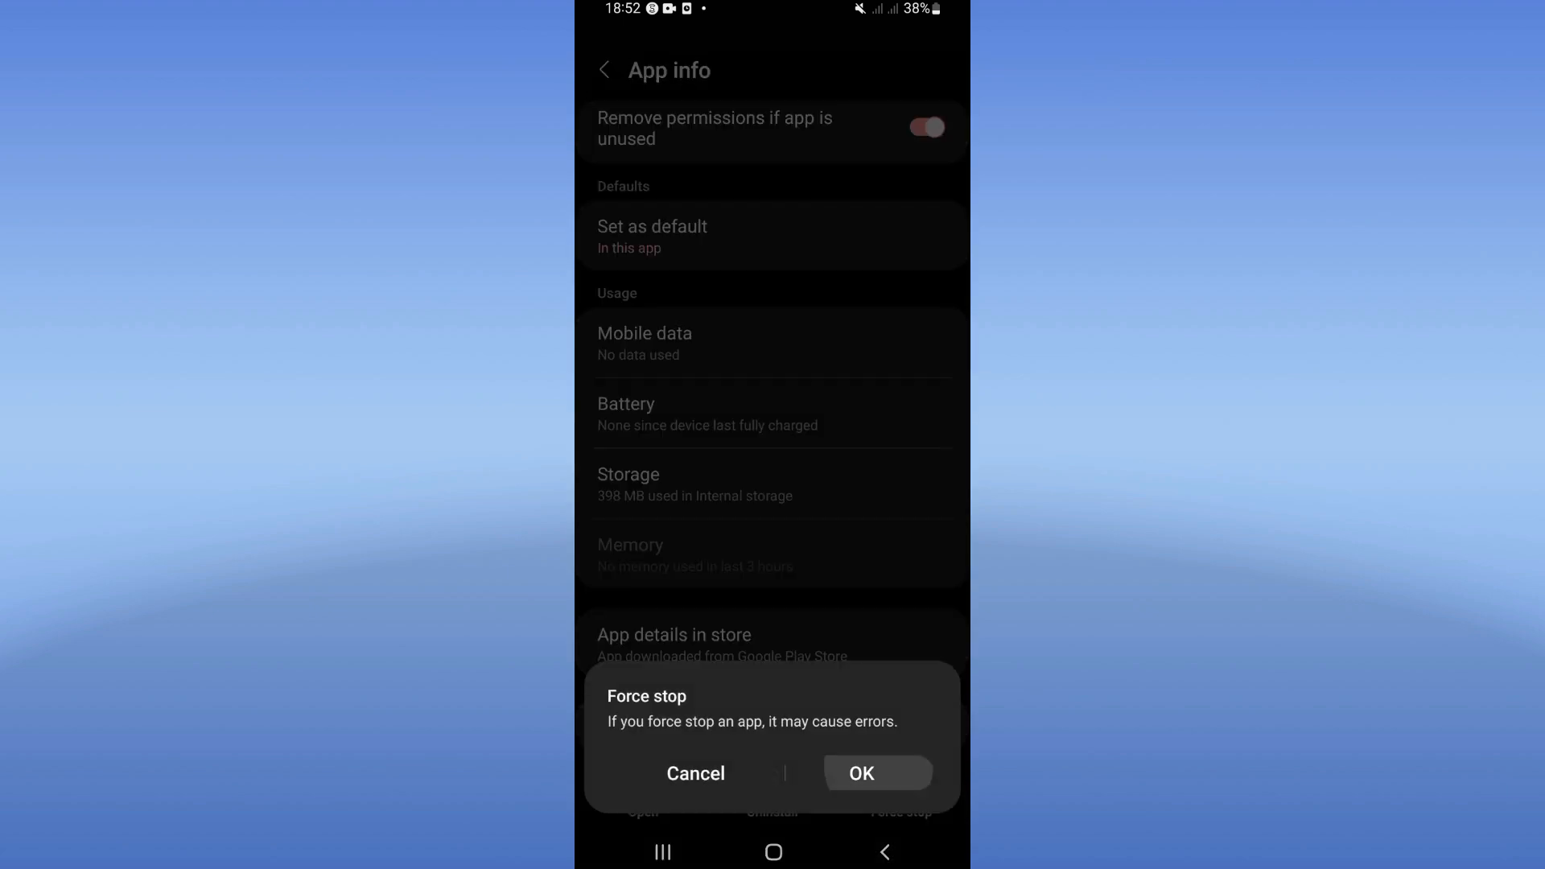
{"action": "left_click", "coordinate": [695, 772]}
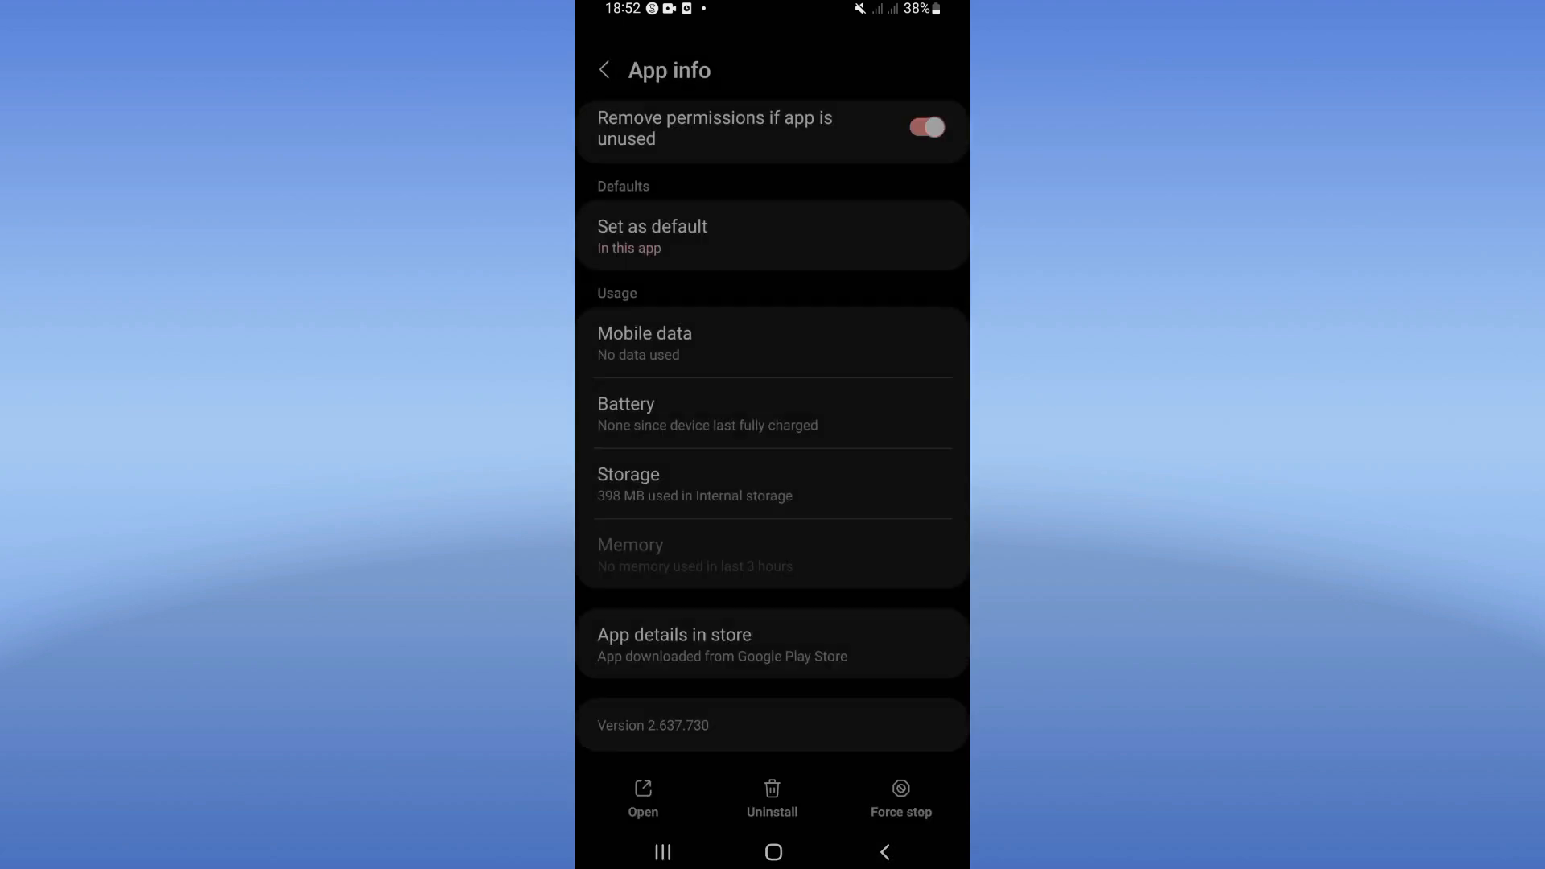